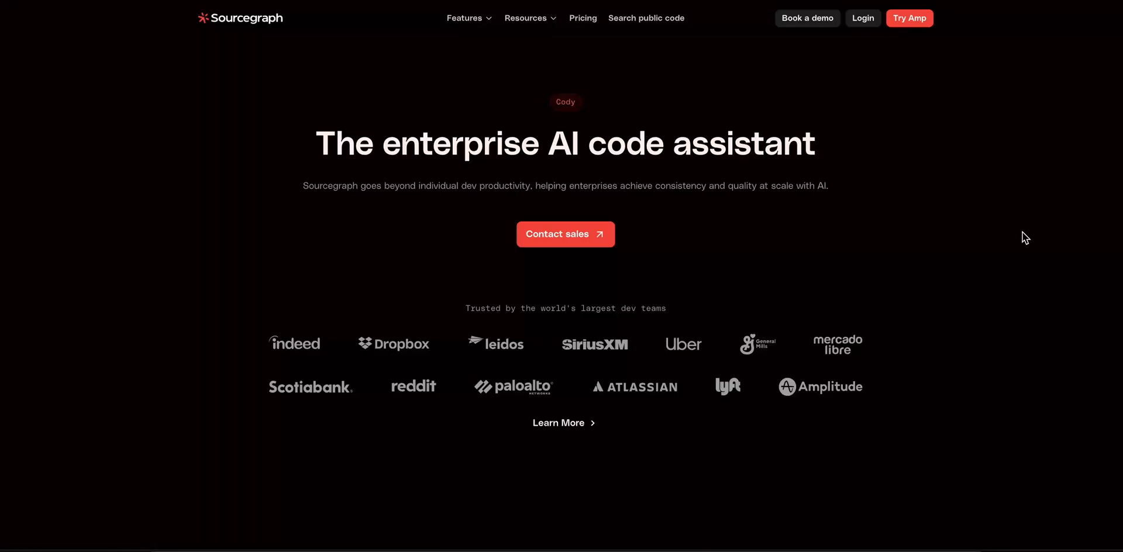
# - Scroll the Cody page past customer logos and the supported IDE list to the Chat section and Coinbase quote
pyautogui.scroll(-3)
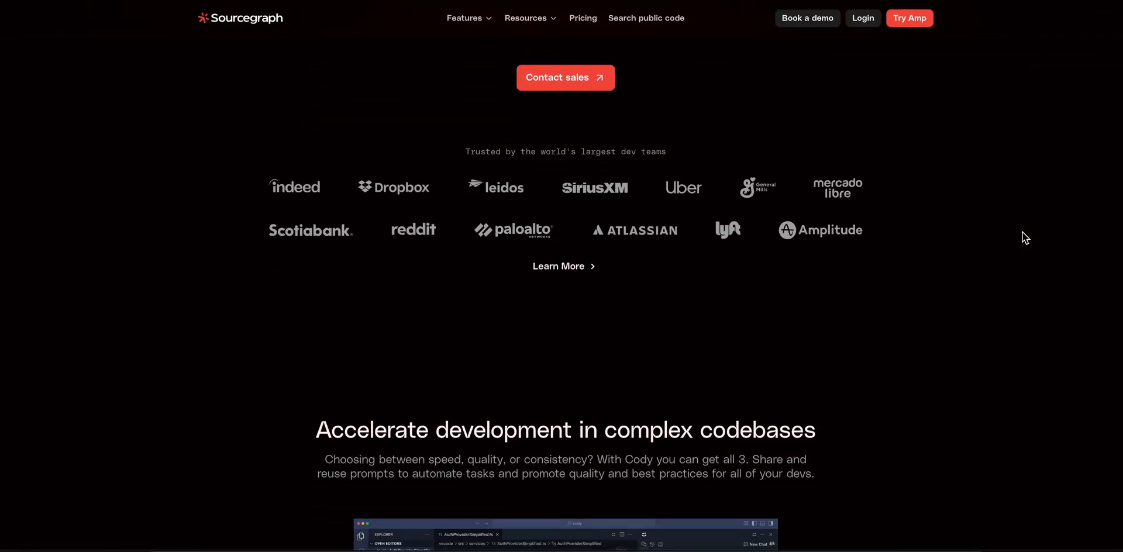
pyautogui.scroll(-3)
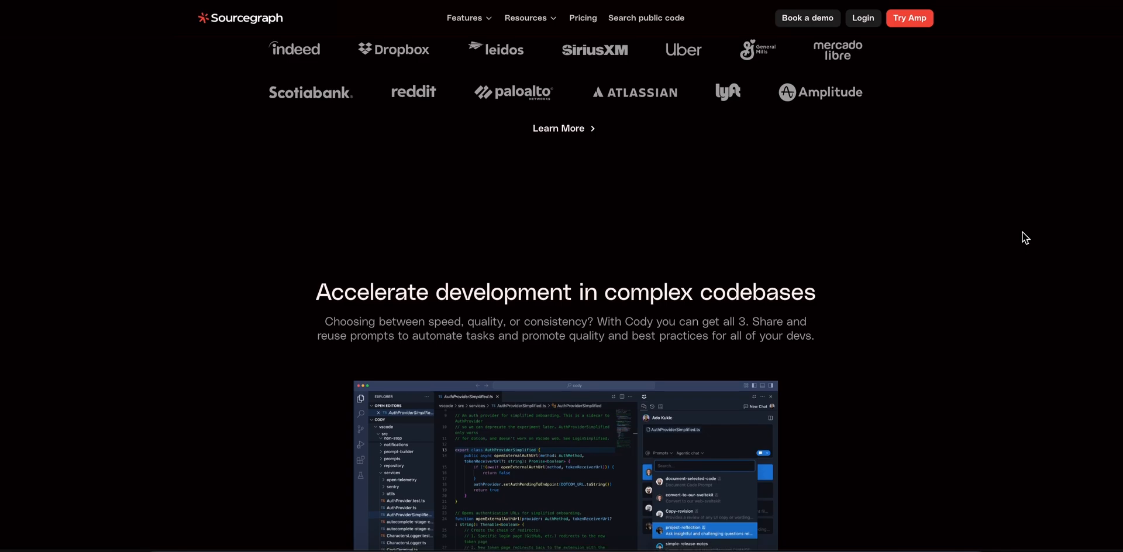
pyautogui.scroll(-3)
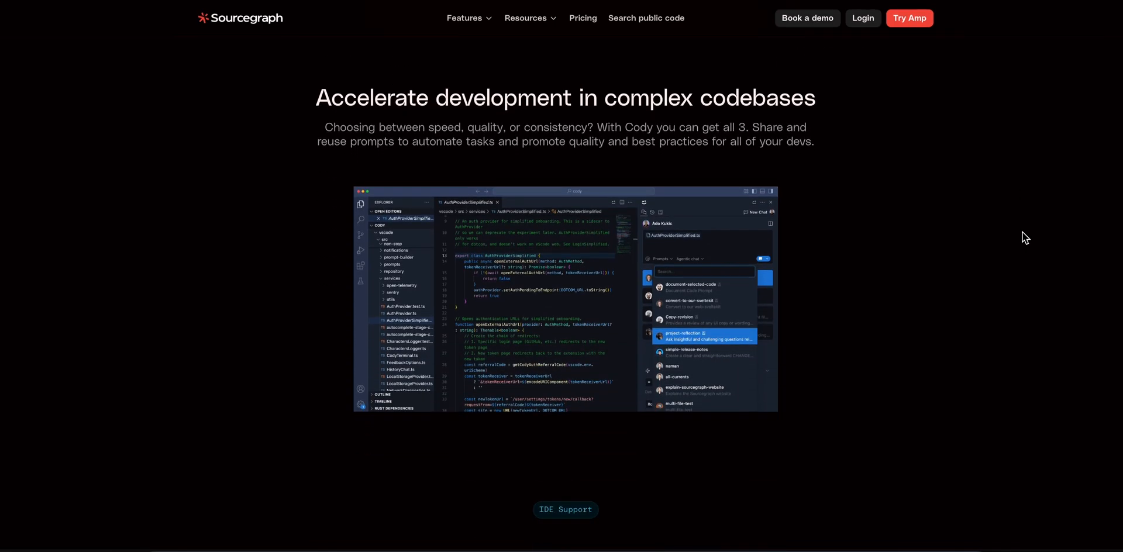
pyautogui.scroll(-3)
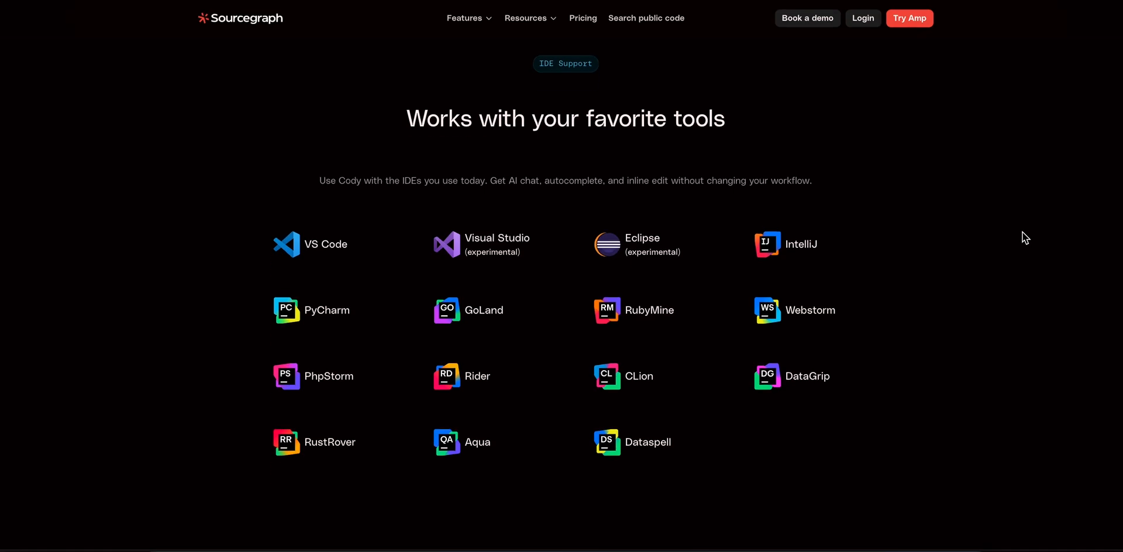
pyautogui.scroll(-3)
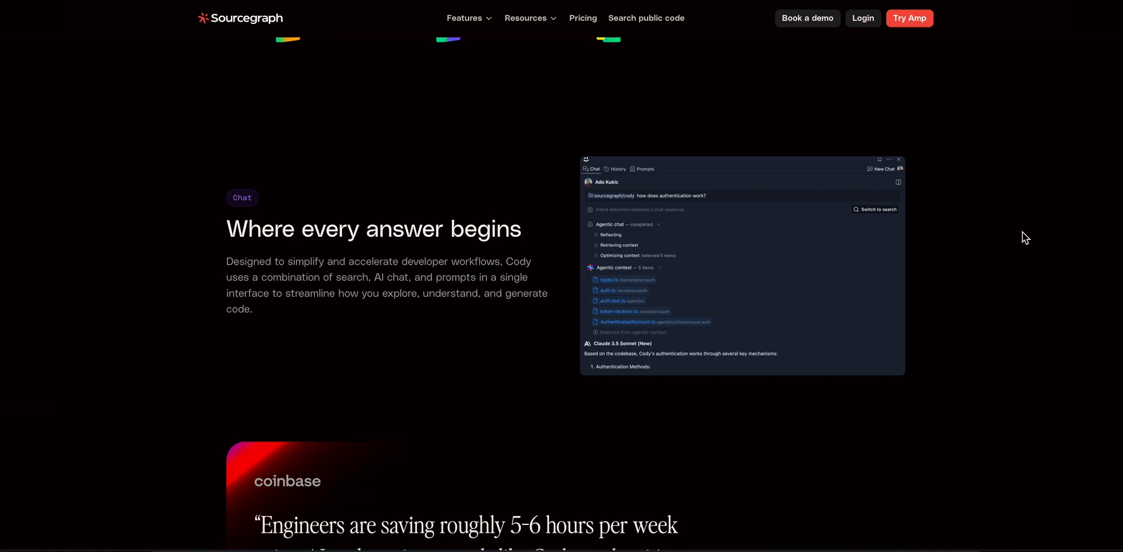
pyautogui.scroll(-3)
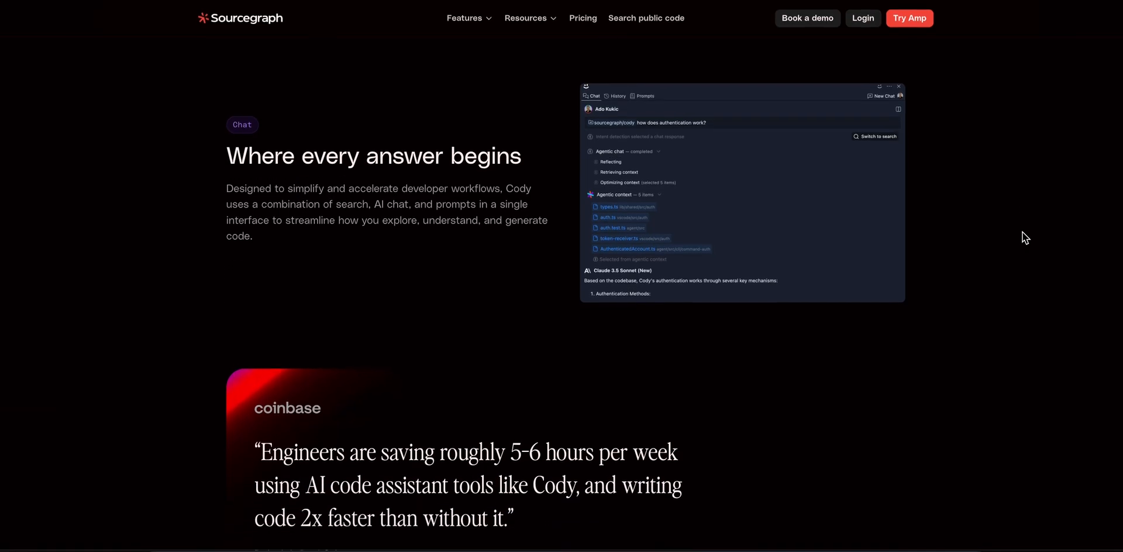
# - Scroll past the Coinbase quote, supported models, developer testimonials and AI features
pyautogui.scroll(-3)
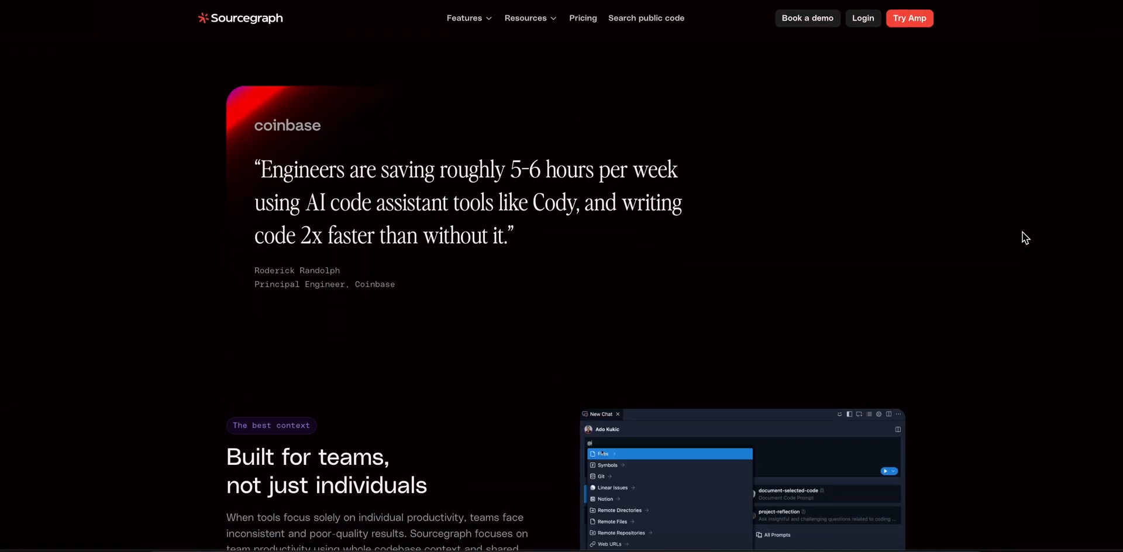
pyautogui.scroll(-3)
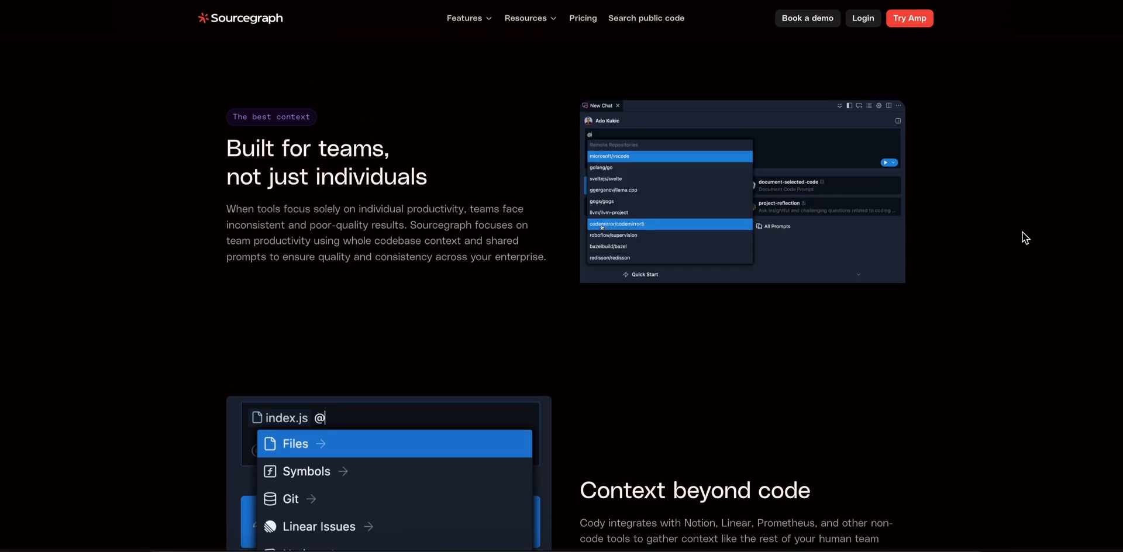
pyautogui.scroll(-3)
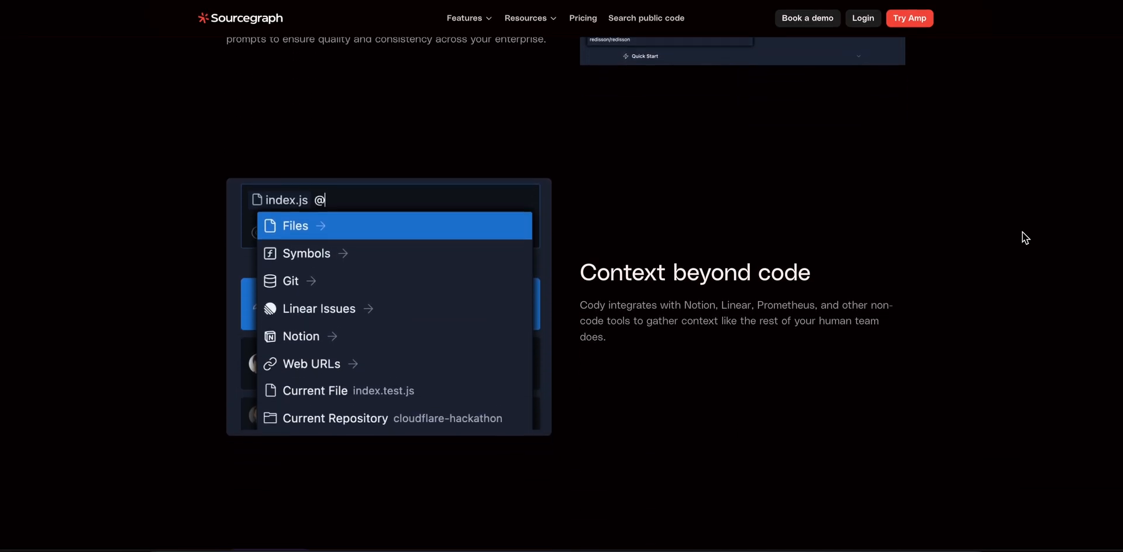
pyautogui.scroll(-3)
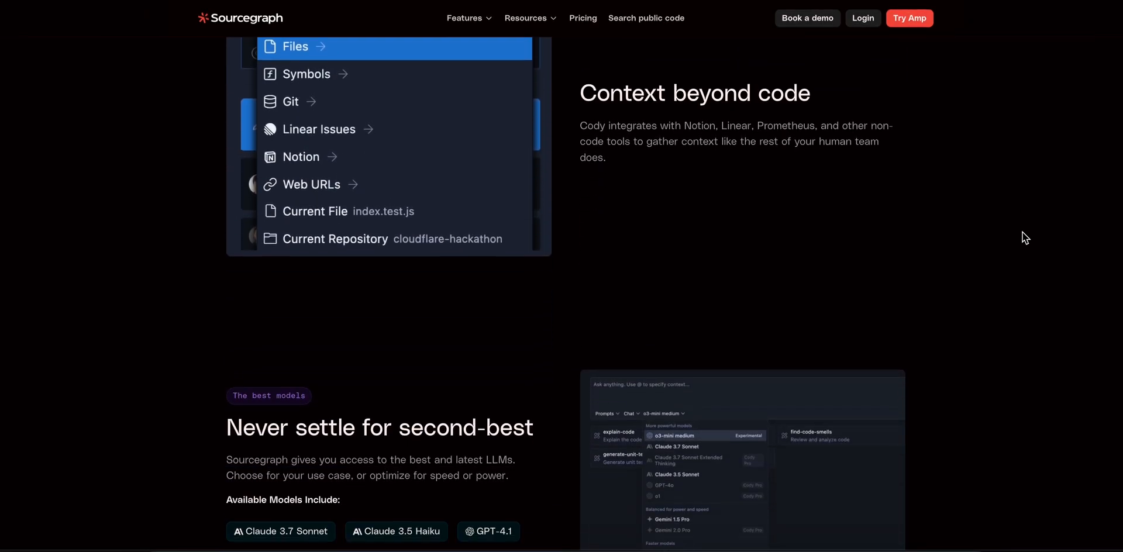
pyautogui.scroll(-3)
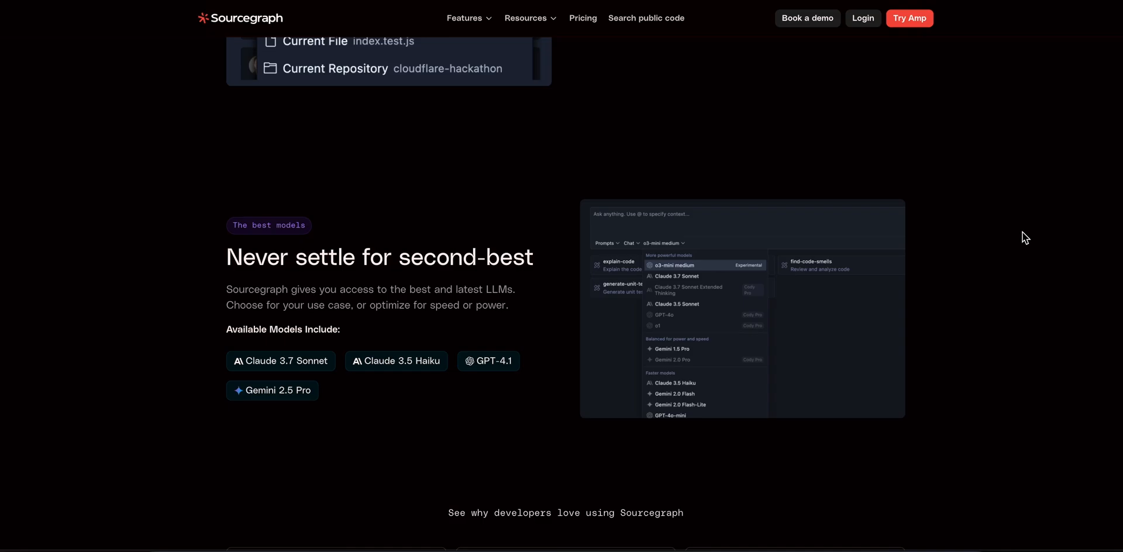
pyautogui.scroll(-3)
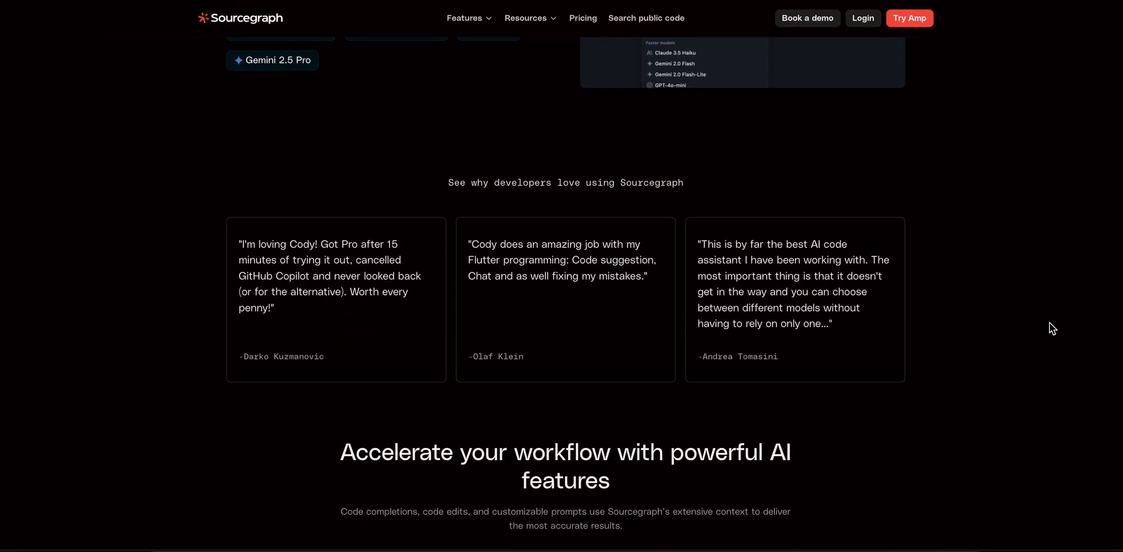
# - Continue past code-host support to the Buyer's Guide banner and enterprise sections, backing up slightly from the Amp demo
pyautogui.scroll(-3)
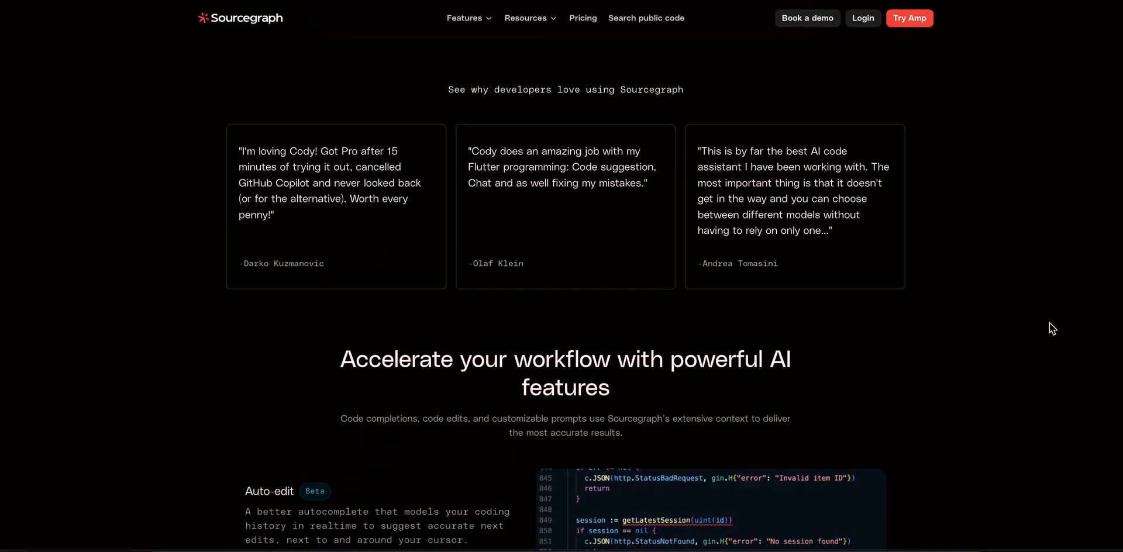
pyautogui.scroll(-3)
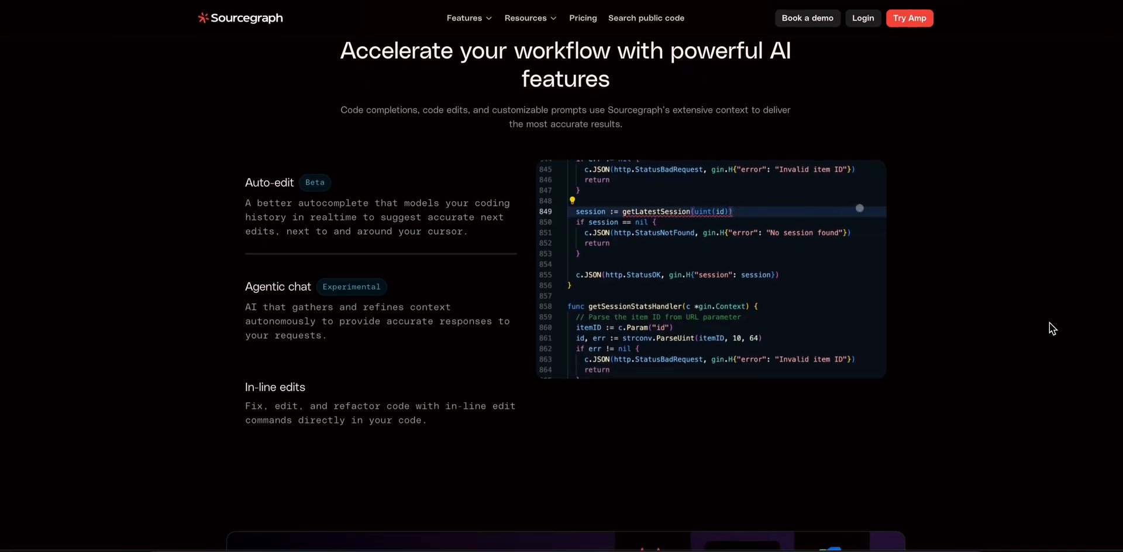
pyautogui.scroll(-3)
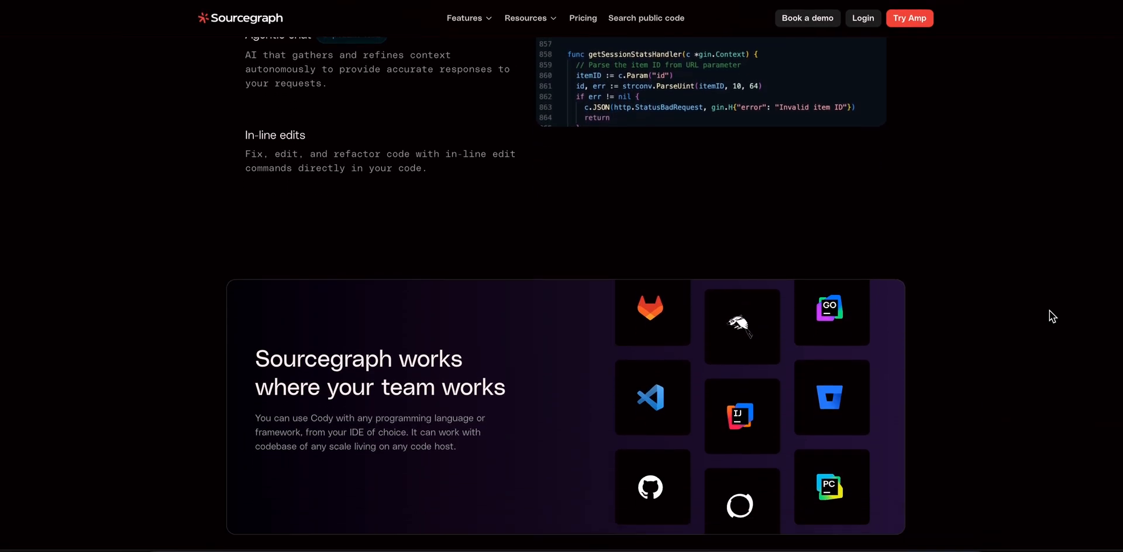
pyautogui.scroll(-3)
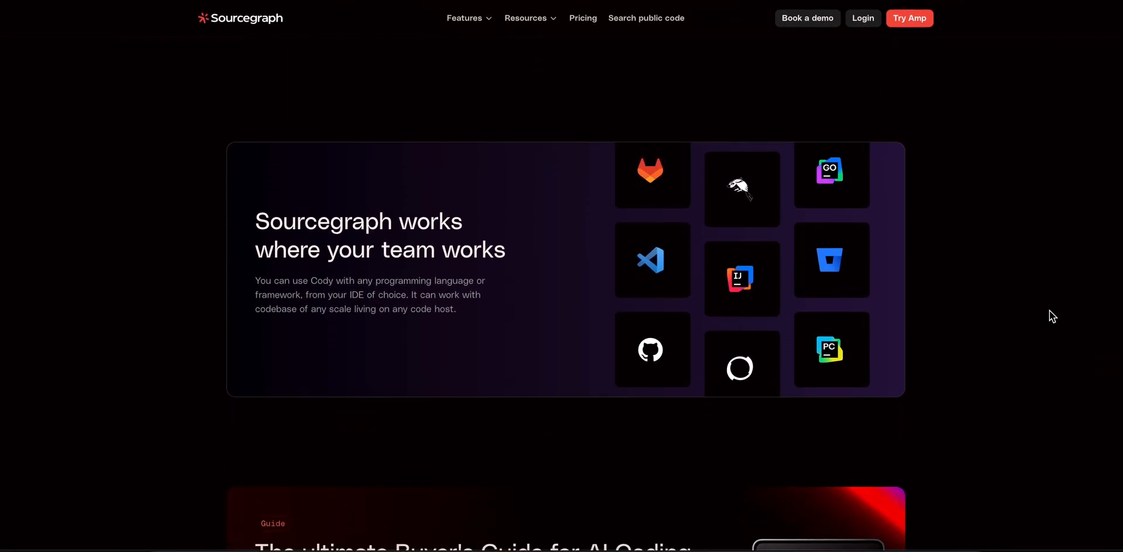
pyautogui.scroll(-3)
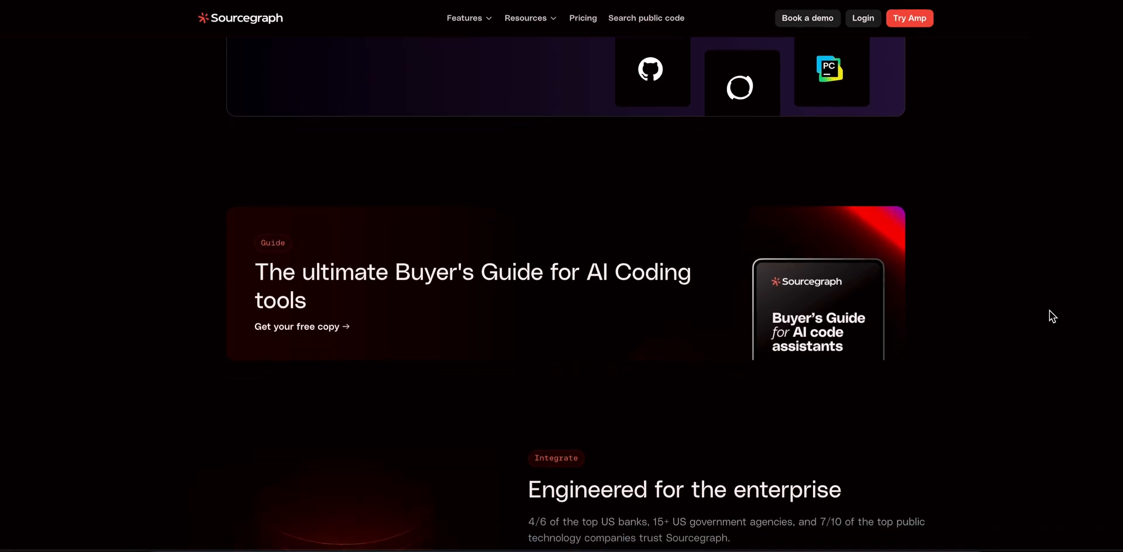
pyautogui.scroll(3)
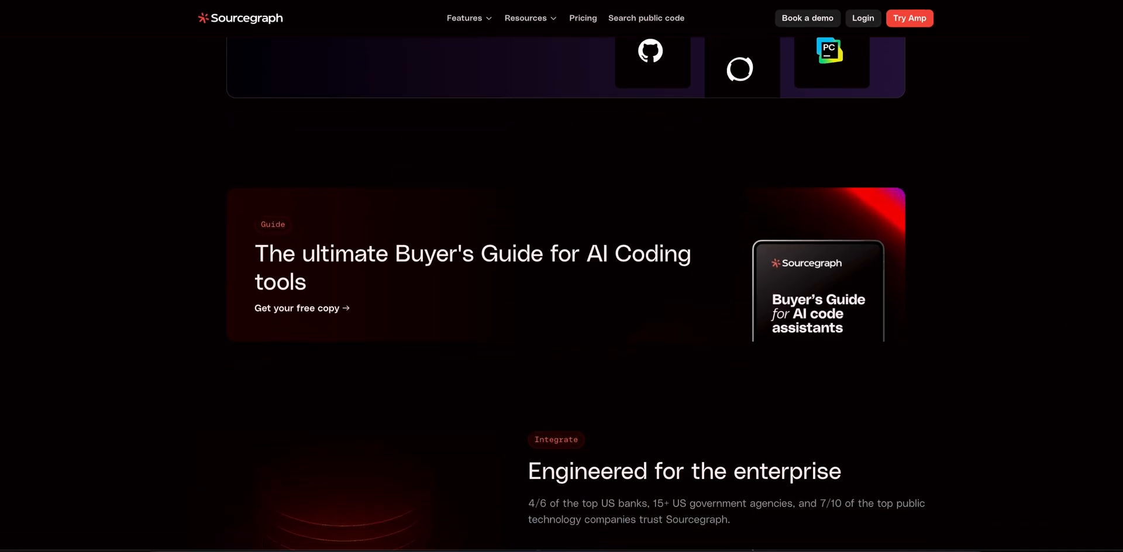
pyautogui.scroll(3)
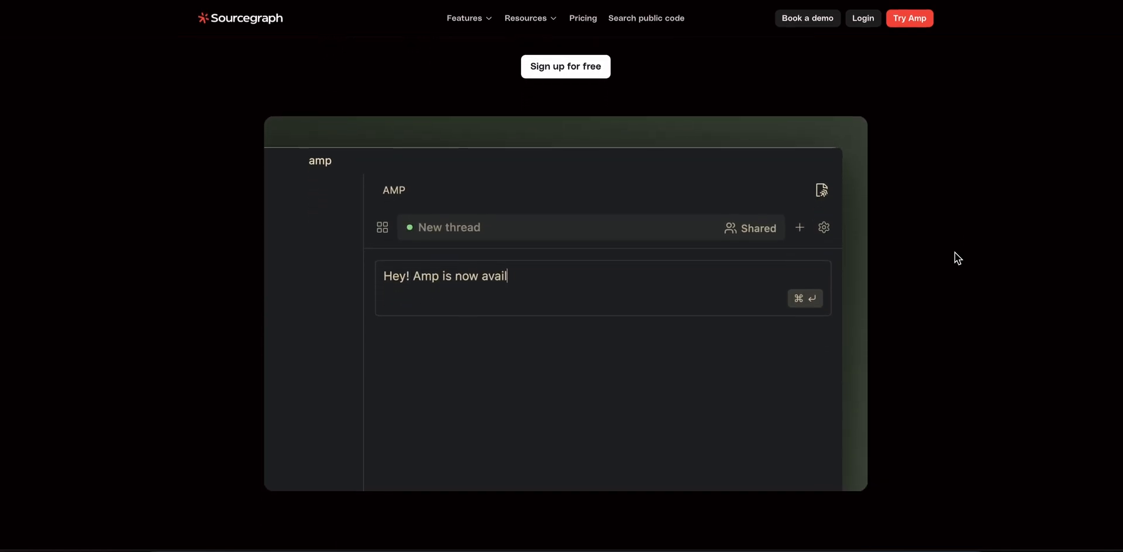
pyautogui.write("able to everyone! Let's remove the waitlist in ./server")
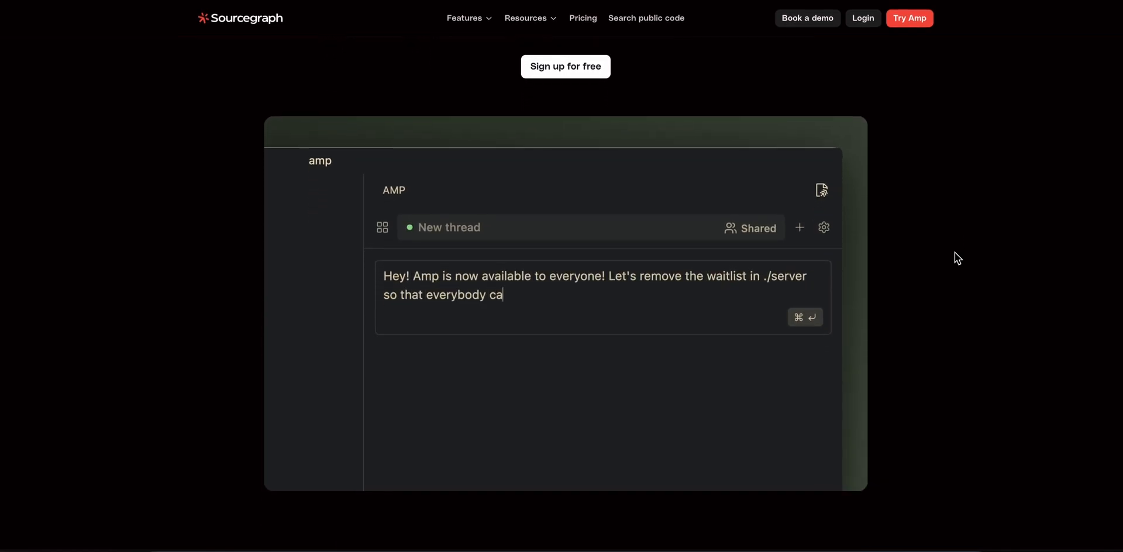
pyautogui.write('n just sign-up and sign-in to Amp')
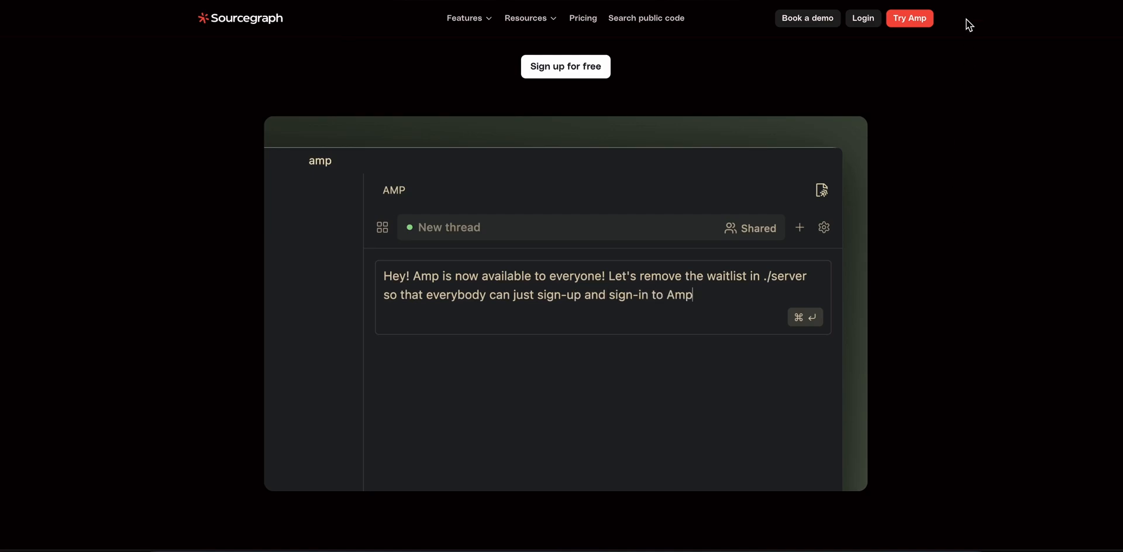
# - Go to the Pricing page and scroll to the Free, Enterprise Starter and Enterprise tiers
pyautogui.click(583, 18)
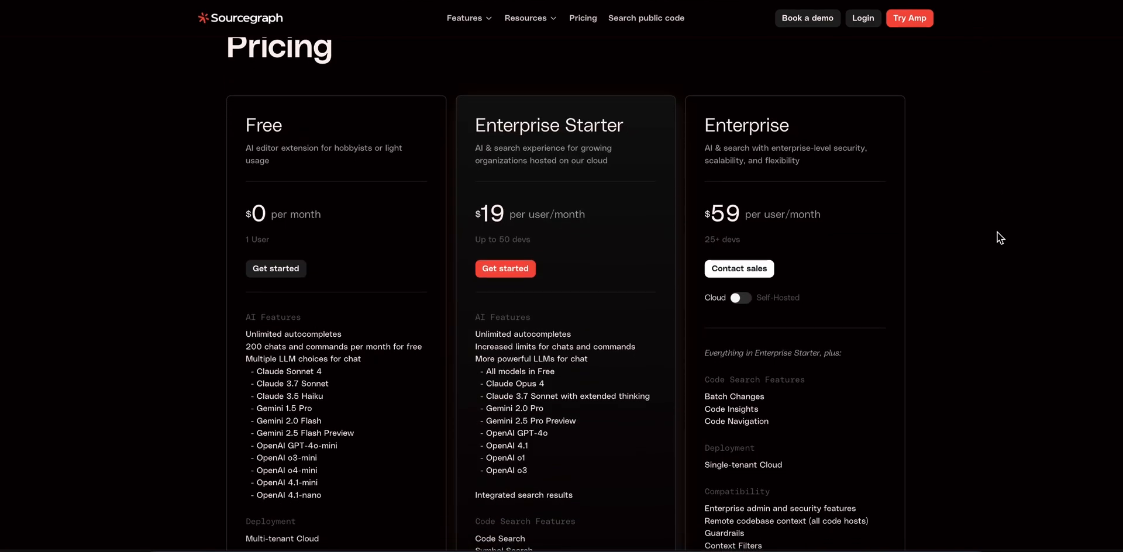
pyautogui.scroll(-3)
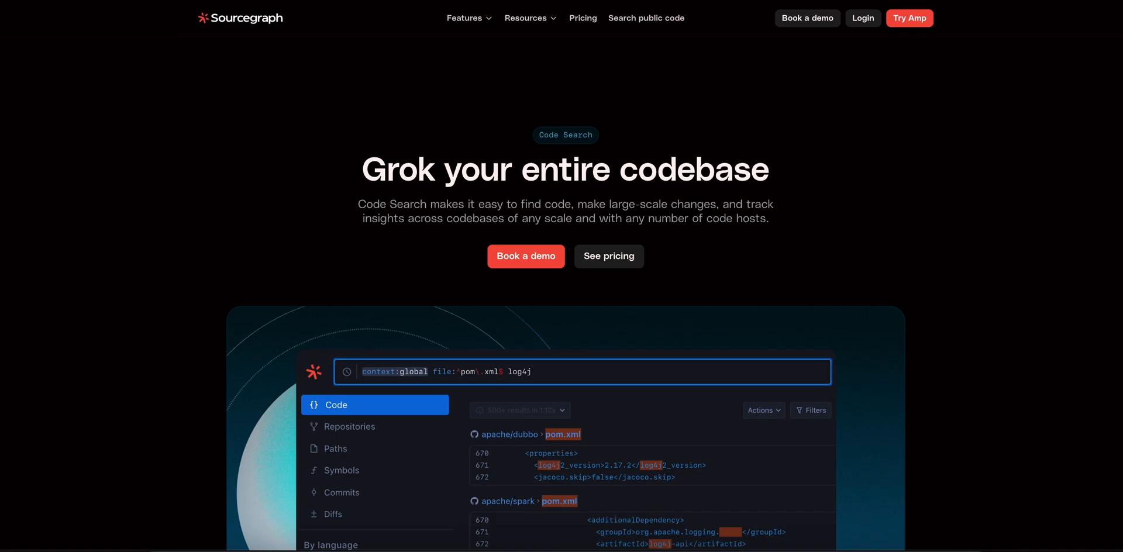
pyautogui.moveTo(890, 221)
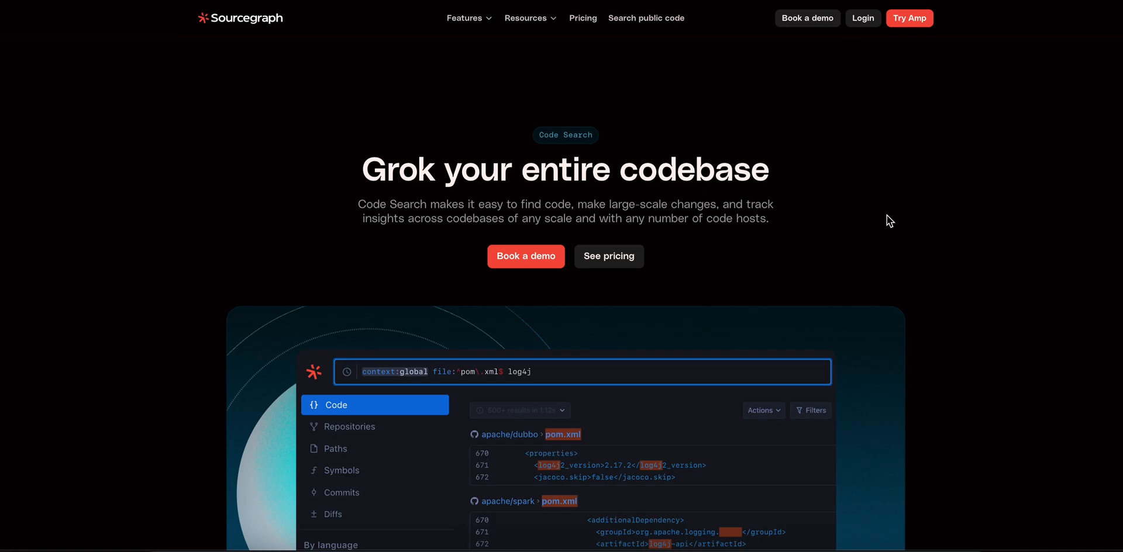
# - Scroll the Code Search page through its Search and Navigate feature sections
pyautogui.scroll(-3)
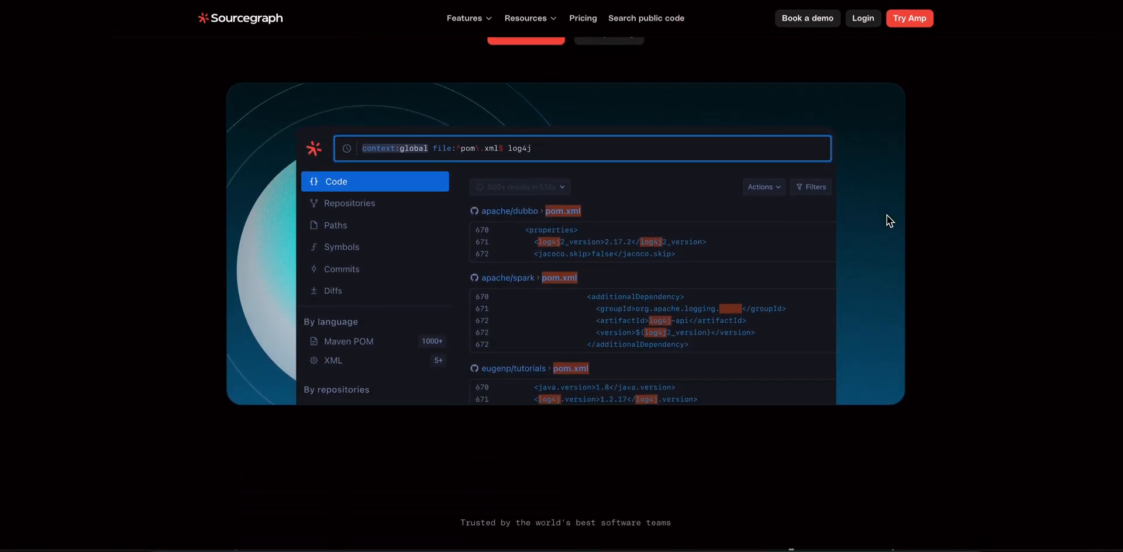
pyautogui.scroll(-3)
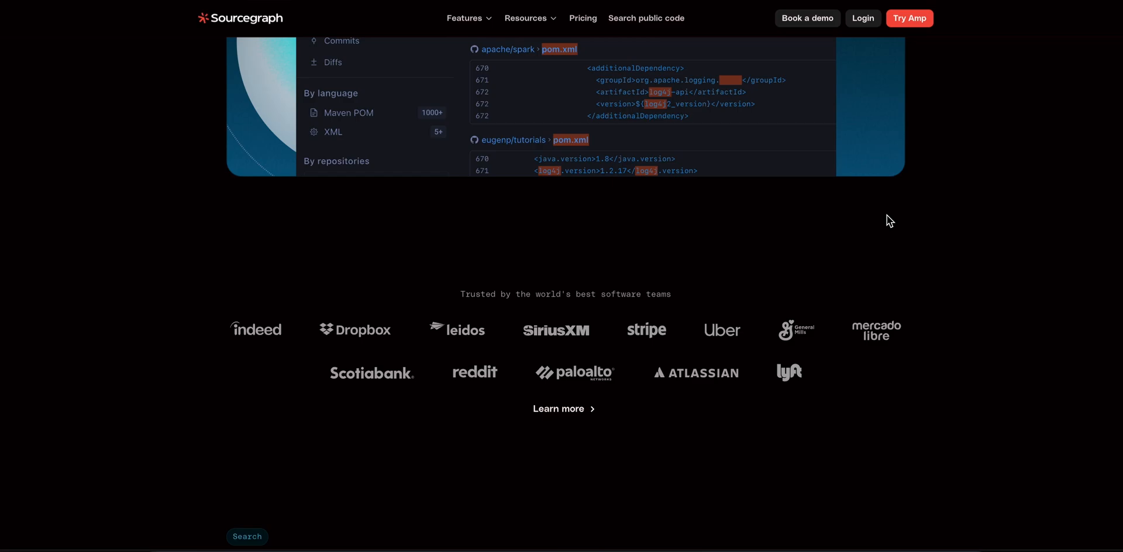
pyautogui.scroll(-3)
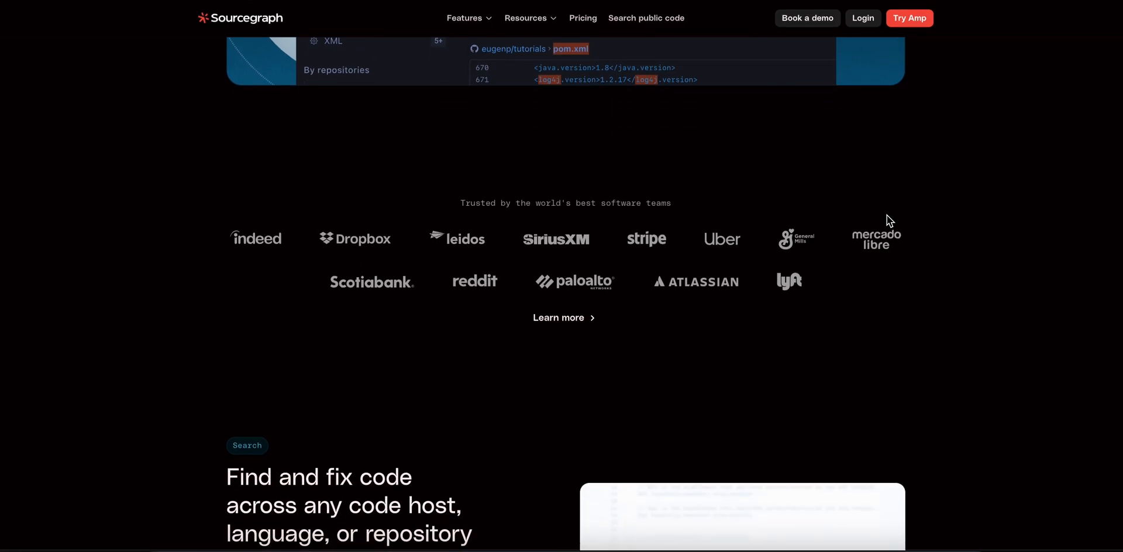
pyautogui.scroll(-3)
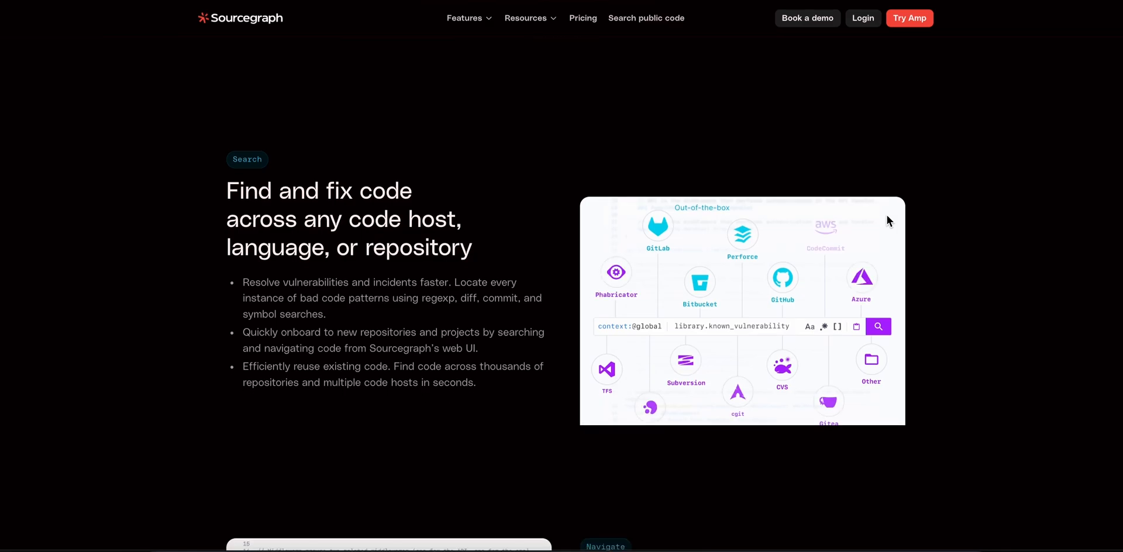
pyautogui.scroll(-3)
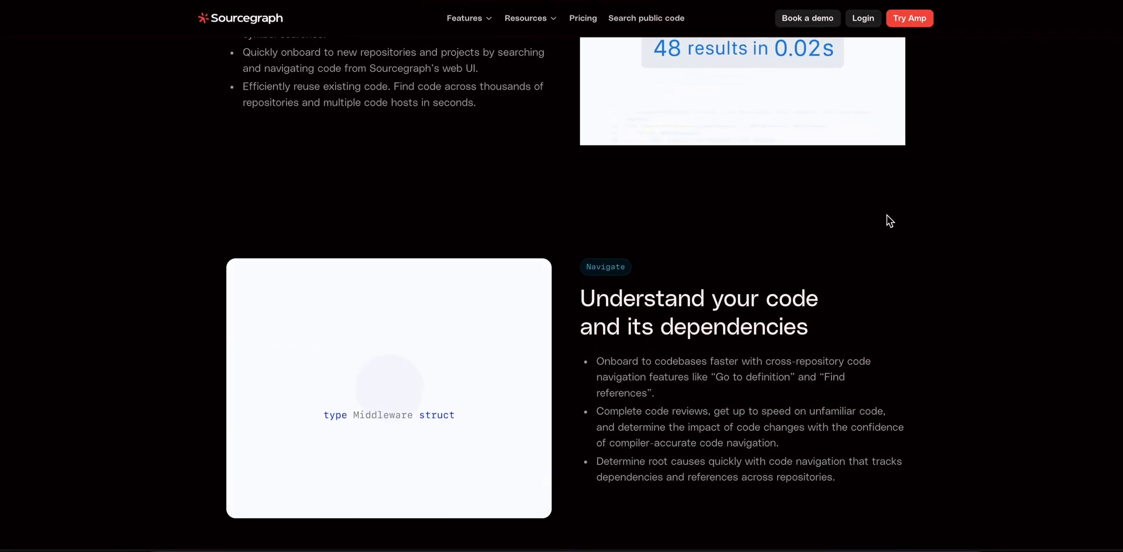
# - Continue down through the Batch Changes and Code Insights sections to the page footer
pyautogui.scroll(-3)
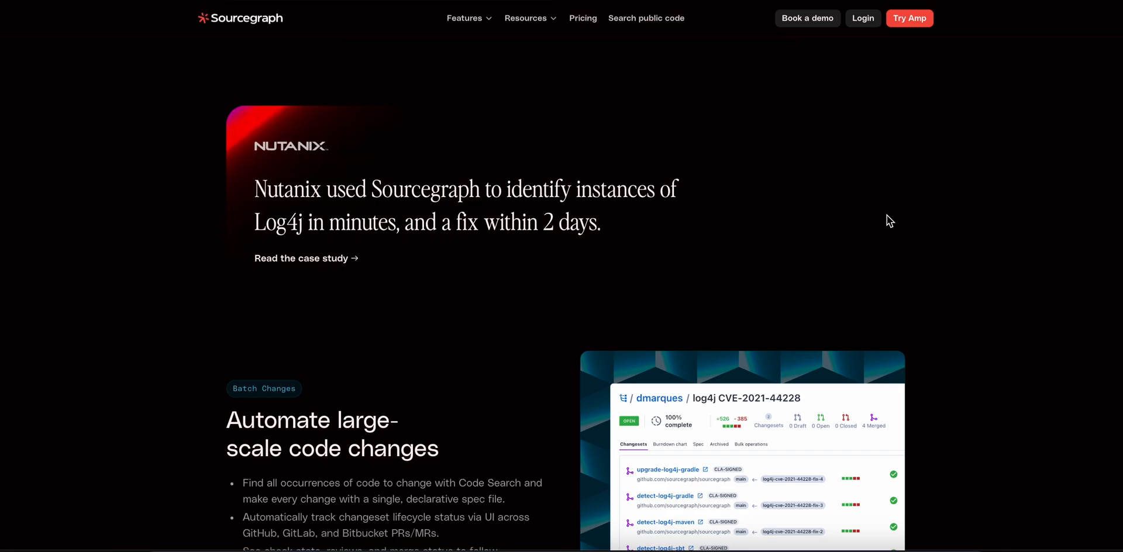
pyautogui.scroll(-3)
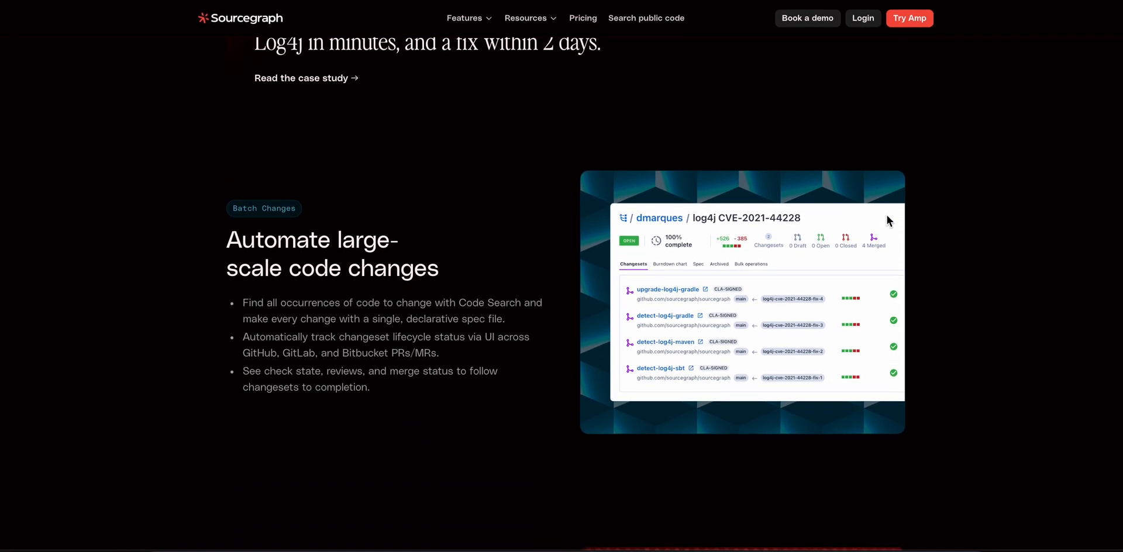
pyautogui.scroll(-3)
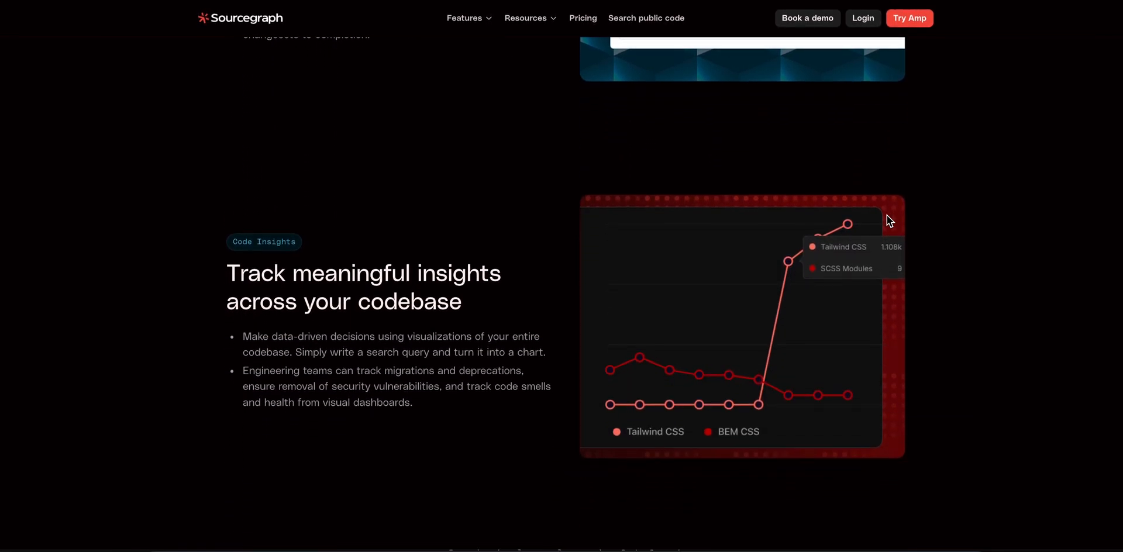
pyautogui.scroll(-3)
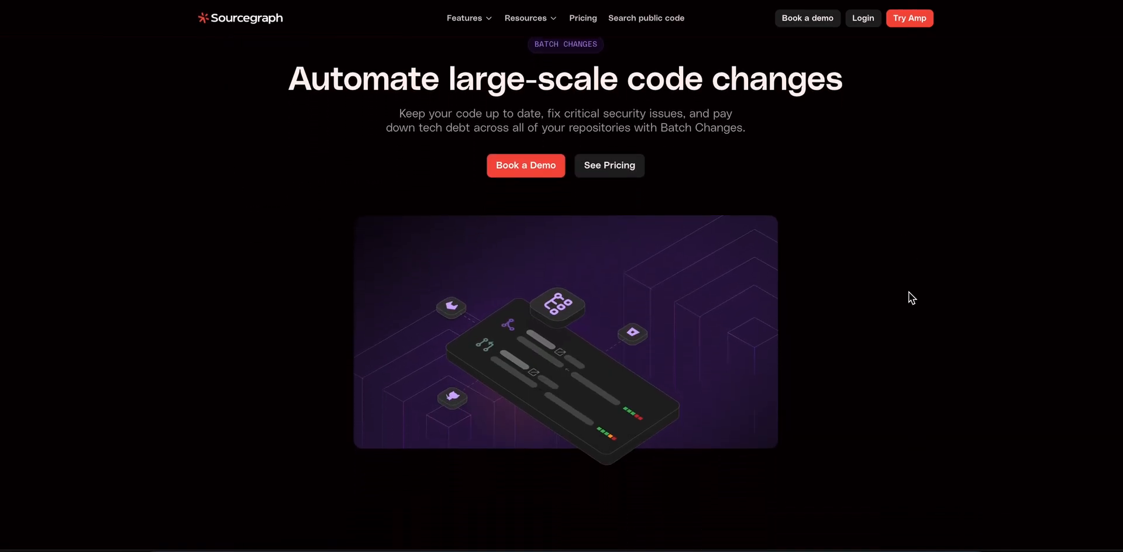
# - Scroll the Batch Changes page past customer logos to the 'Change code everywhere with a single declarative file' section
pyautogui.scroll(-3)
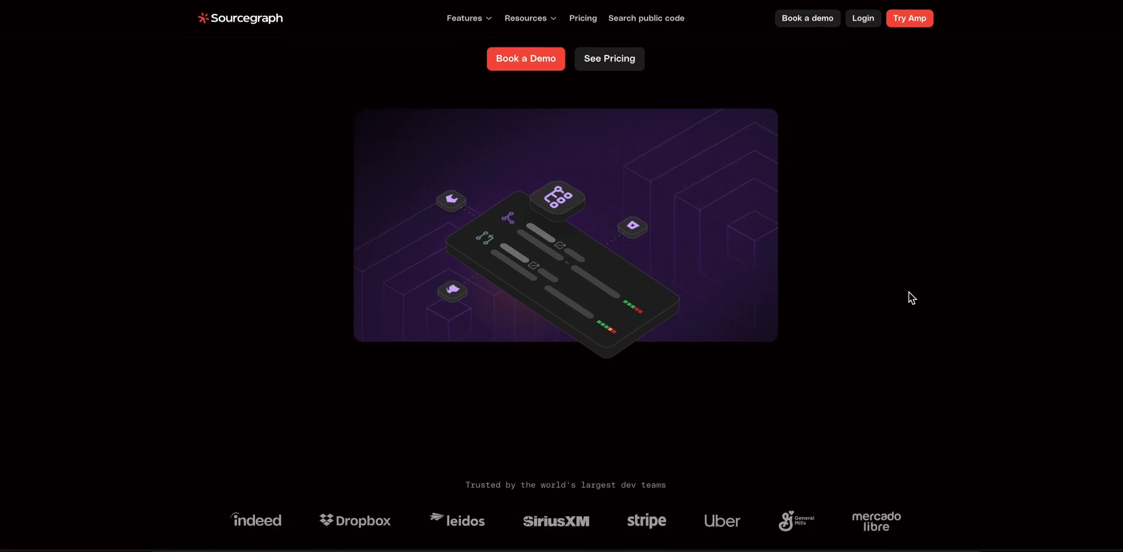
pyautogui.scroll(-3)
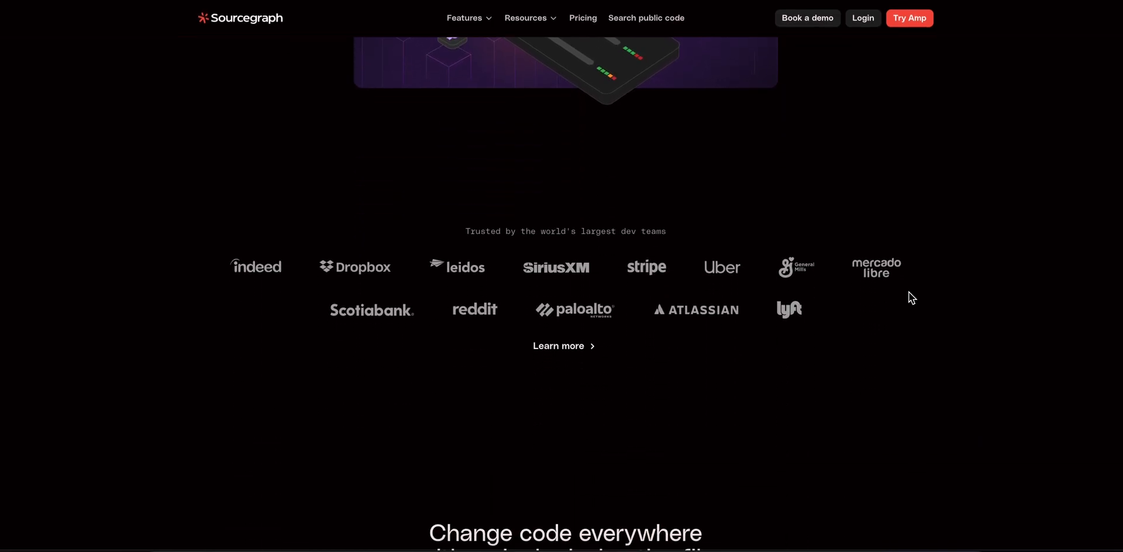
pyautogui.scroll(-3)
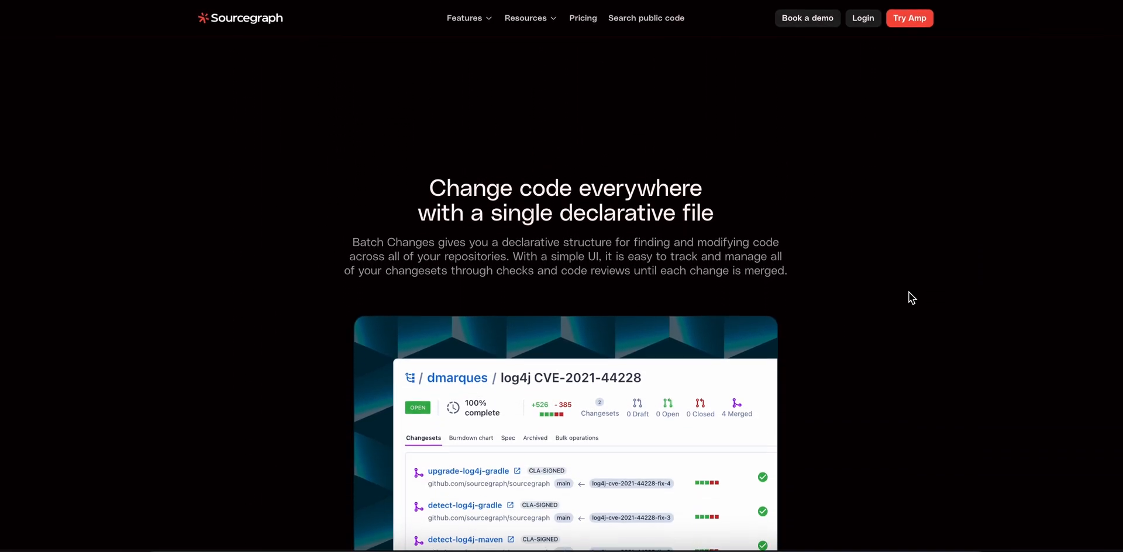